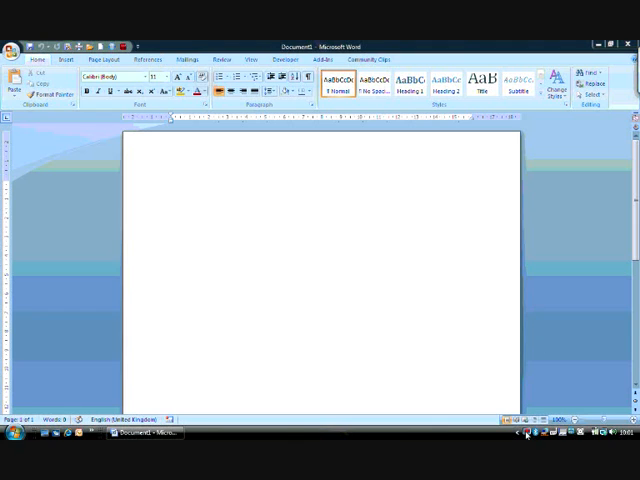
{"action": "mouse_move", "coordinate": [452, 326]}
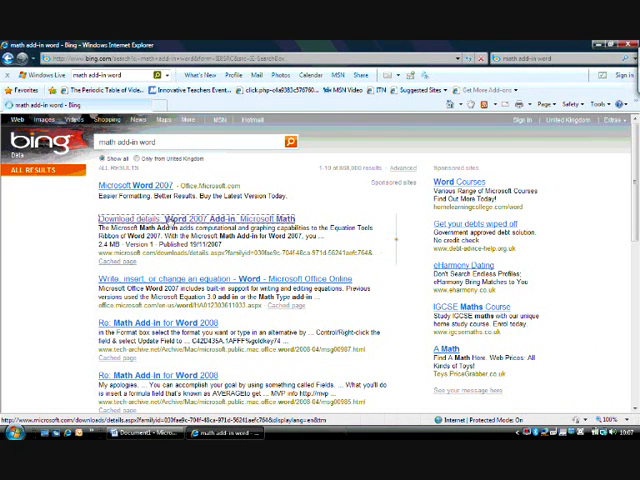
Follow a Microsoft Office result about the Math Add-in for Word from the Bing search
{"action": "left_click", "coordinate": [200, 216]}
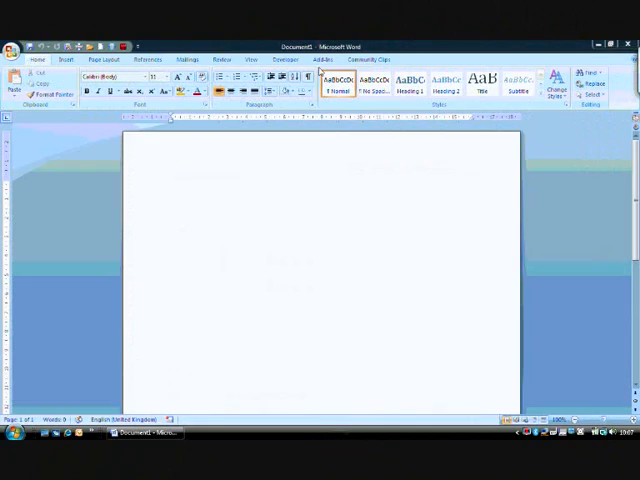
{"action": "mouse_move", "coordinate": [316, 64]}
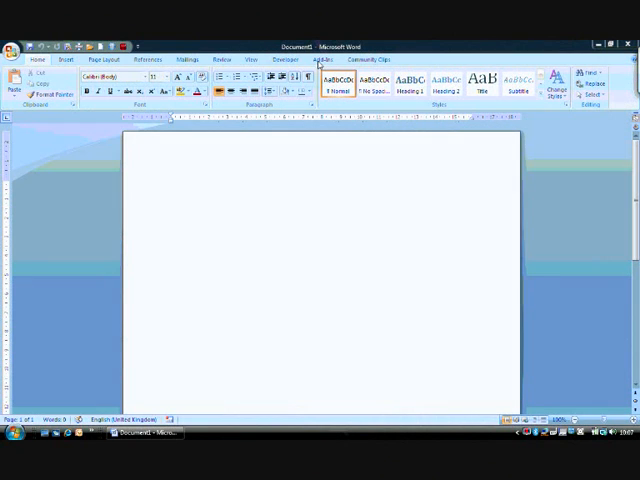
Reveal the Microsoft Math add-in's action list on the Add-Ins ribbon, then dismiss it
{"action": "left_click", "coordinate": [172, 184]}
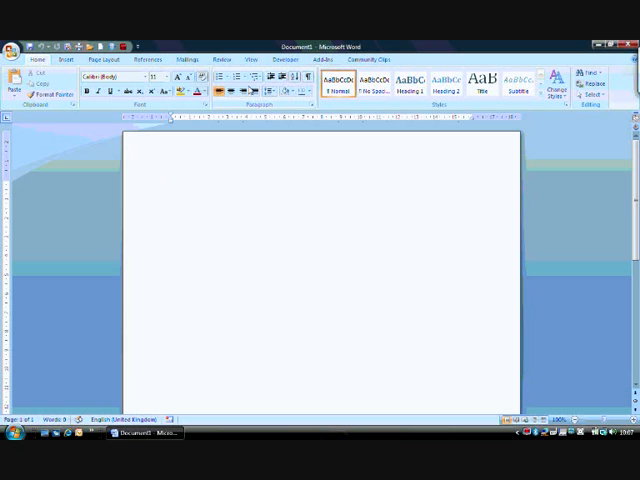
{"action": "left_click", "coordinate": [326, 60]}
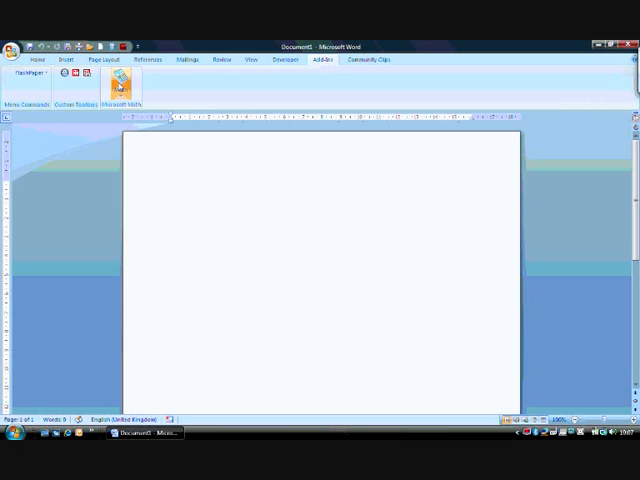
{"action": "left_click", "coordinate": [120, 82]}
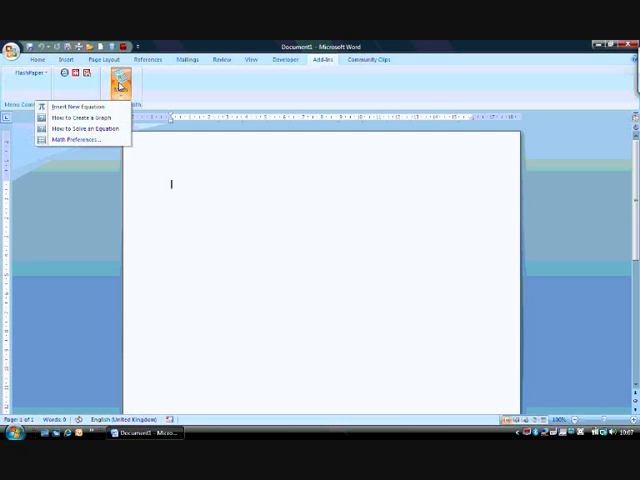
{"action": "left_click", "coordinate": [72, 104]}
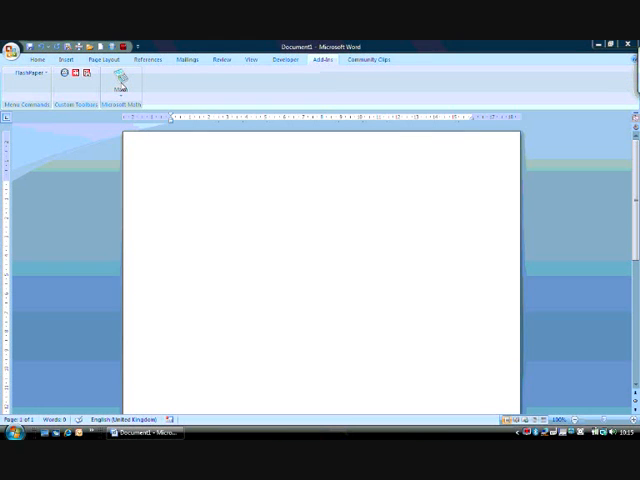
Insert a new Math equation and give it a stacked fraction layout for x = a fraction
{"action": "left_click", "coordinate": [124, 82]}
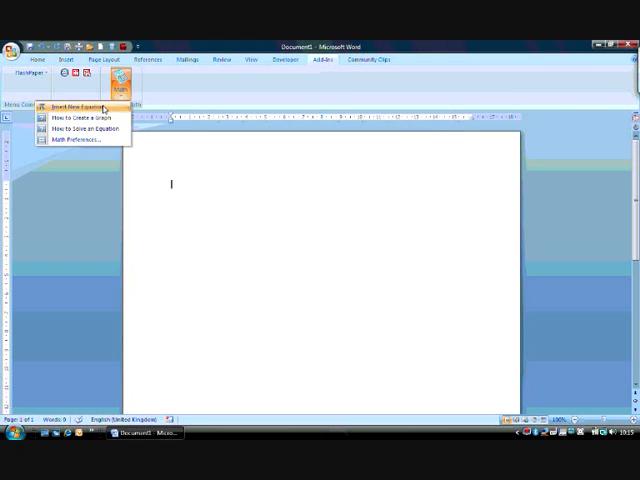
{"action": "left_click", "coordinate": [84, 106]}
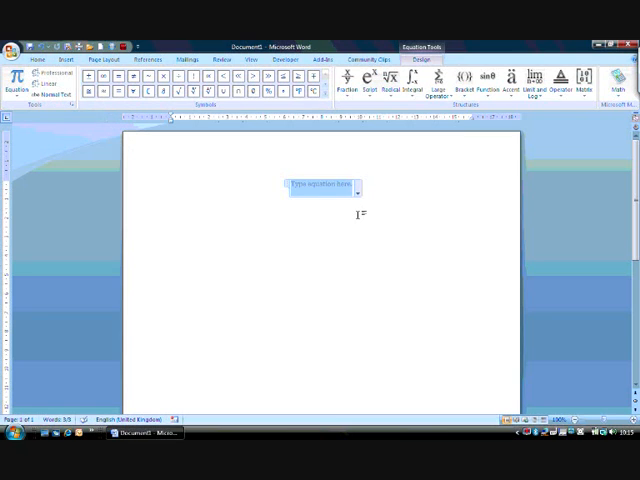
{"action": "left_click", "coordinate": [348, 78]}
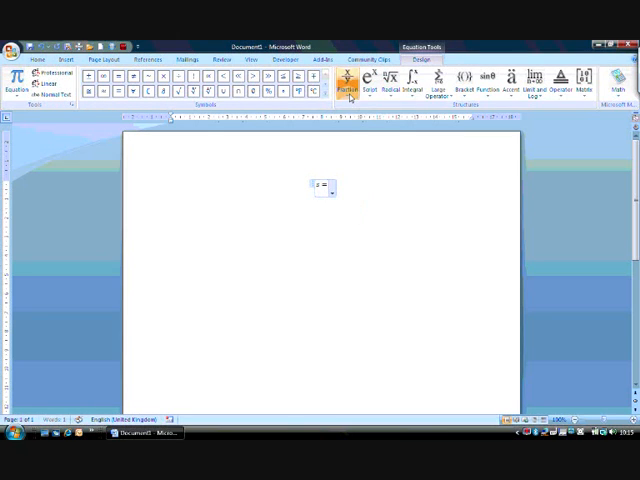
{"action": "left_click", "coordinate": [350, 78]}
{"action": "type", "text": " d/t"}
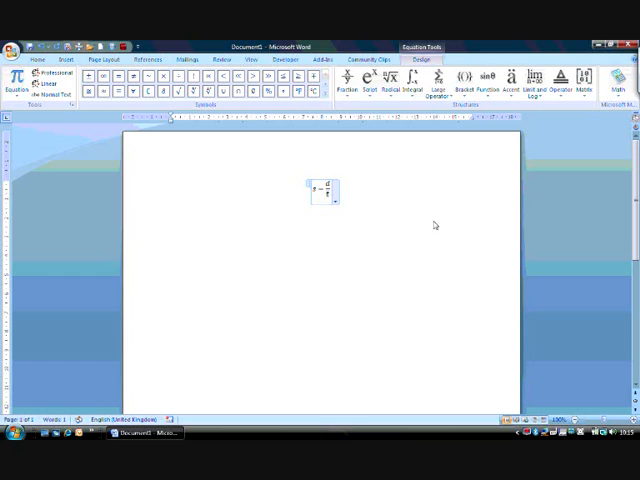
{"action": "mouse_move", "coordinate": [420, 218]}
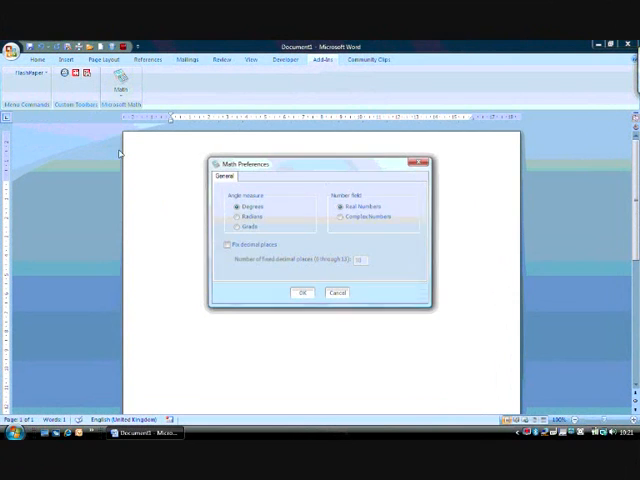
{"action": "left_click", "coordinate": [228, 244]}
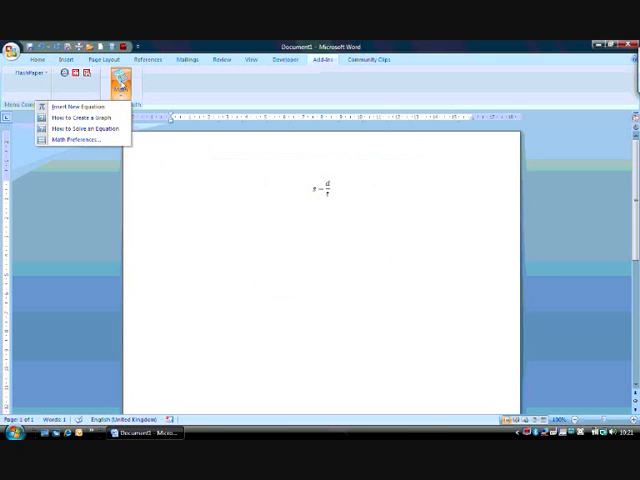
Solve the fraction equation with the Math add-in and start another empty equation below
{"action": "left_click", "coordinate": [76, 104]}
{"action": "type", "text": "d = 8"}
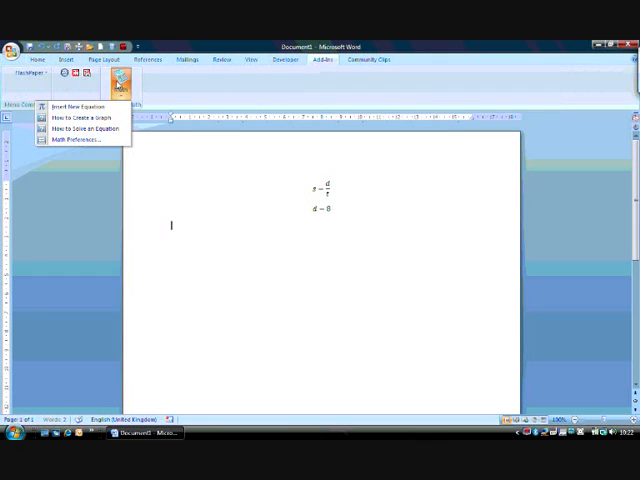
{"action": "left_click", "coordinate": [78, 104]}
{"action": "type", "text": "t ="}
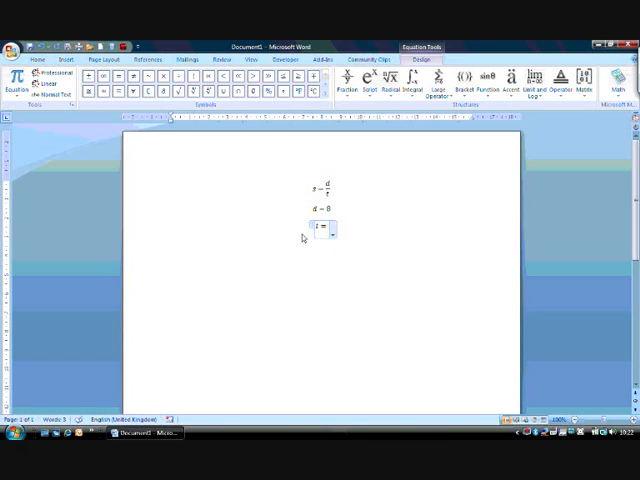
{"action": "left_click", "coordinate": [358, 242]}
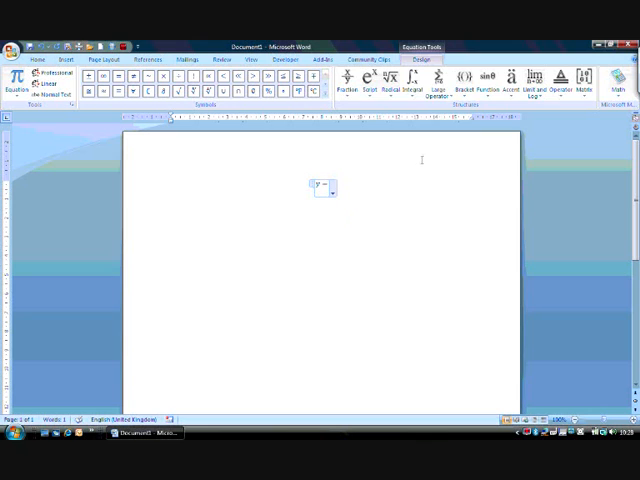
Build a y = sin x equation from the sine template and bring up its graph options
{"action": "left_click", "coordinate": [484, 80]}
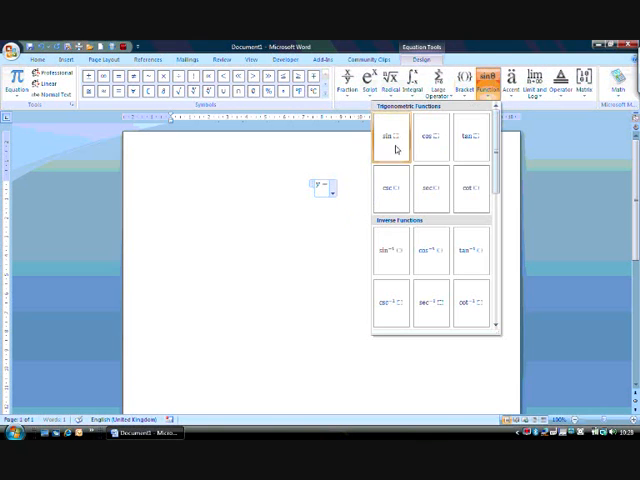
{"action": "left_click", "coordinate": [388, 136]}
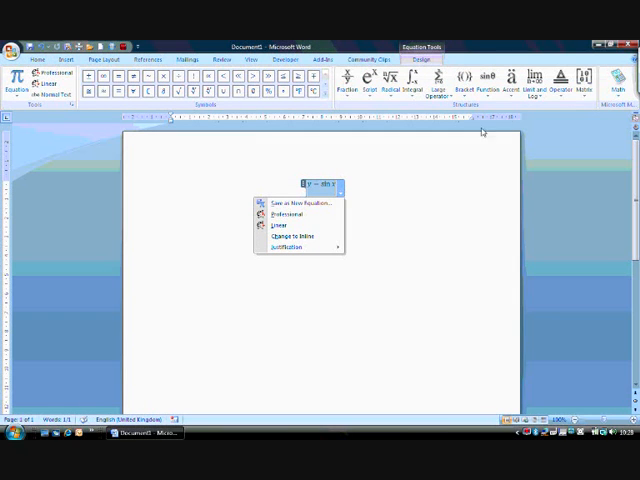
{"action": "left_click", "coordinate": [618, 80]}
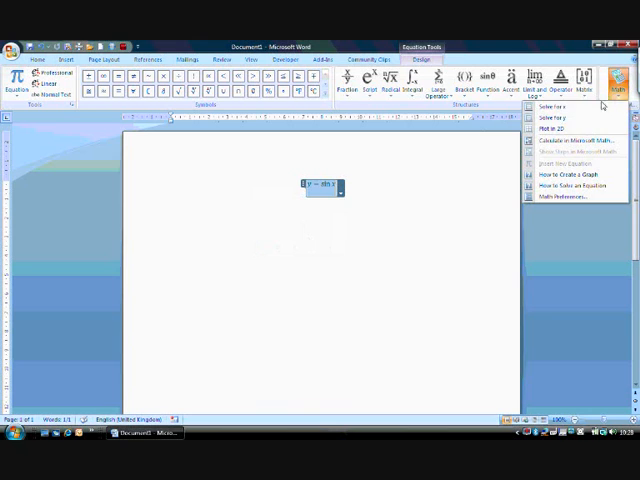
{"action": "mouse_move", "coordinate": [568, 132]}
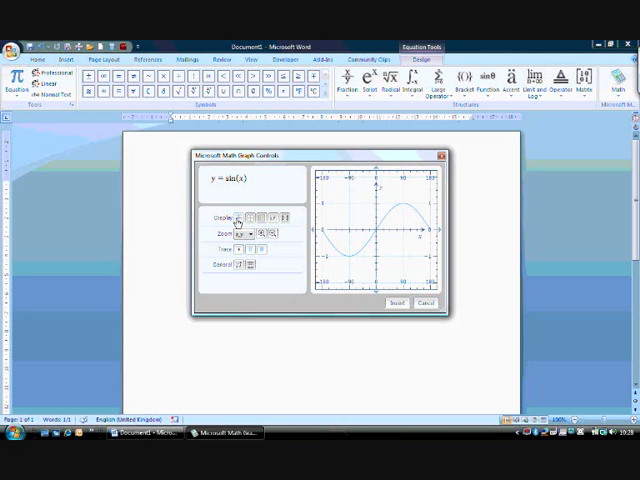
Experiment with the X/Y range spinners for y = sin x, then insert the 2D graph
{"action": "left_click", "coordinate": [250, 218]}
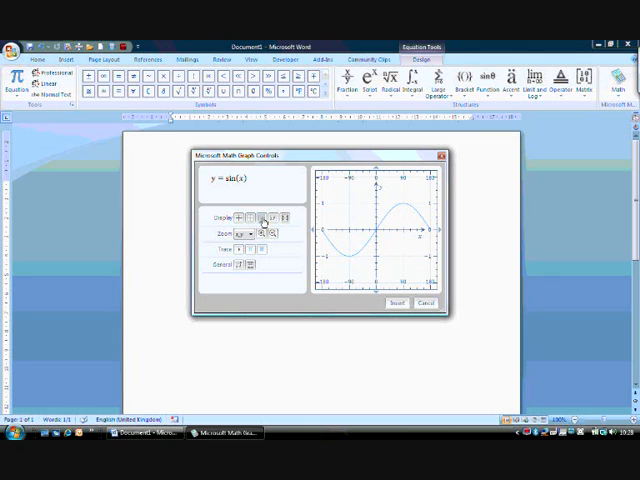
{"action": "mouse_move", "coordinate": [284, 220]}
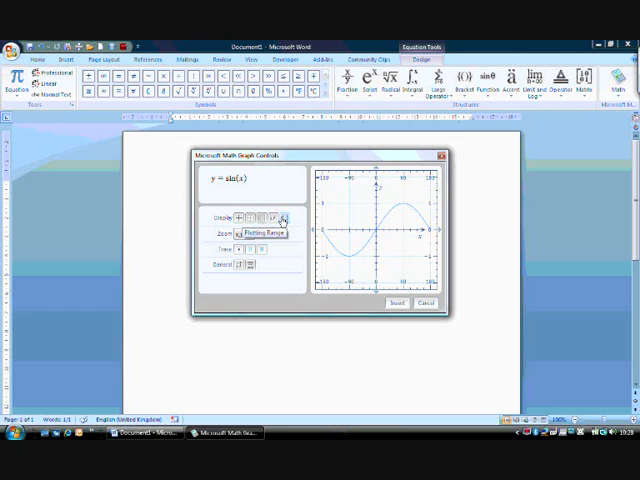
{"action": "left_click", "coordinate": [262, 232]}
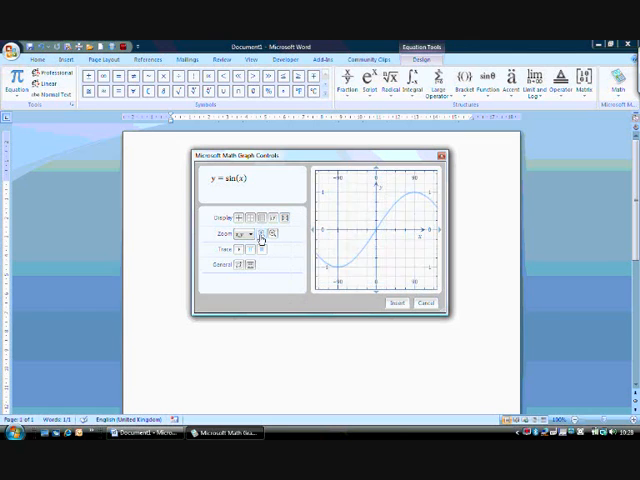
{"action": "left_click", "coordinate": [272, 232]}
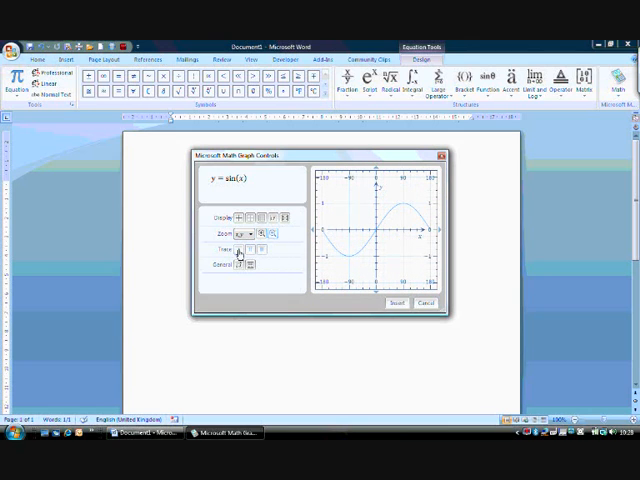
{"action": "left_click", "coordinate": [260, 248]}
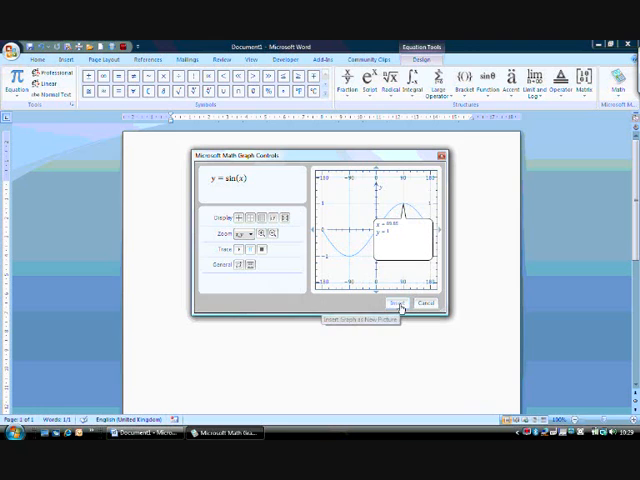
{"action": "left_click", "coordinate": [396, 302]}
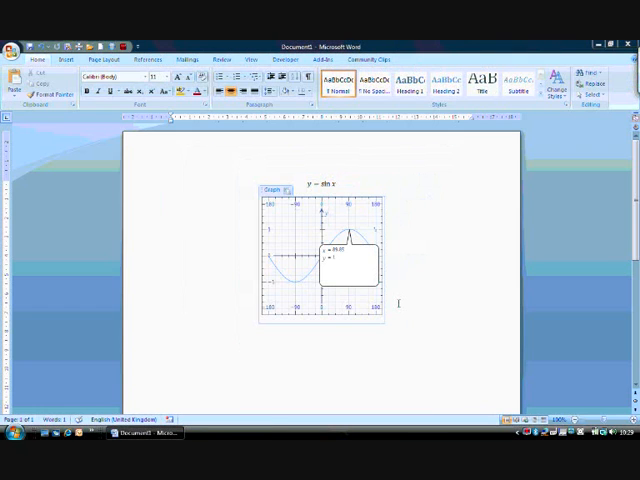
Finish placing the sine graph by resuming editing in the document text
{"action": "left_click", "coordinate": [316, 260]}
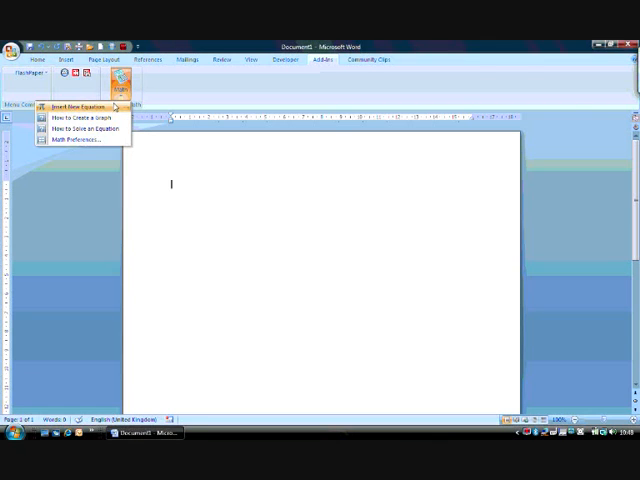
Write a new z equation in x and y ending in '+ 5' and send it to be graphed
{"action": "left_click", "coordinate": [74, 108]}
{"action": "type", "text": "z = x² − 2xy"}
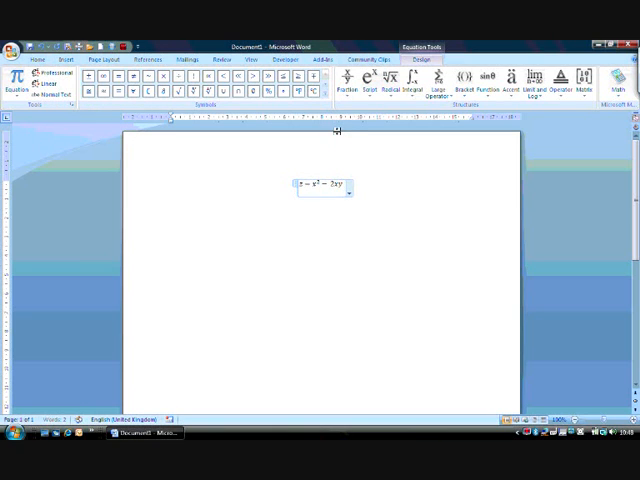
{"action": "type", "text": "+ 5y²"}
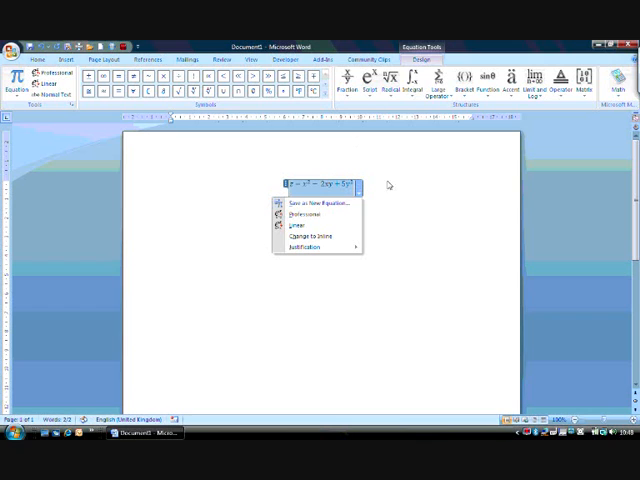
{"action": "left_click", "coordinate": [616, 78]}
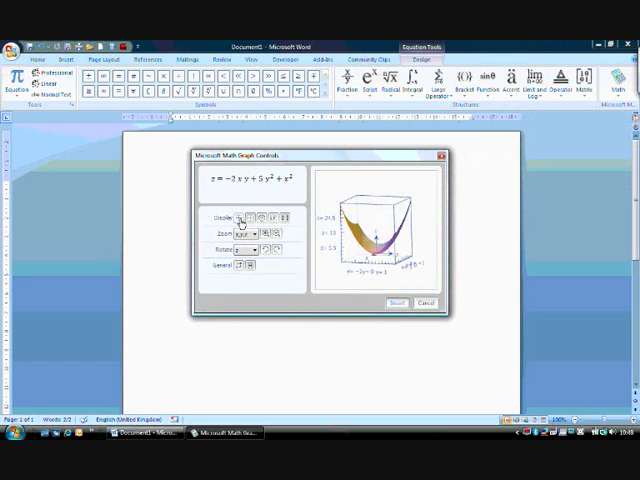
Adjust the 3D surface's display and plotted range, then insert it below the z equation
{"action": "left_click", "coordinate": [248, 250]}
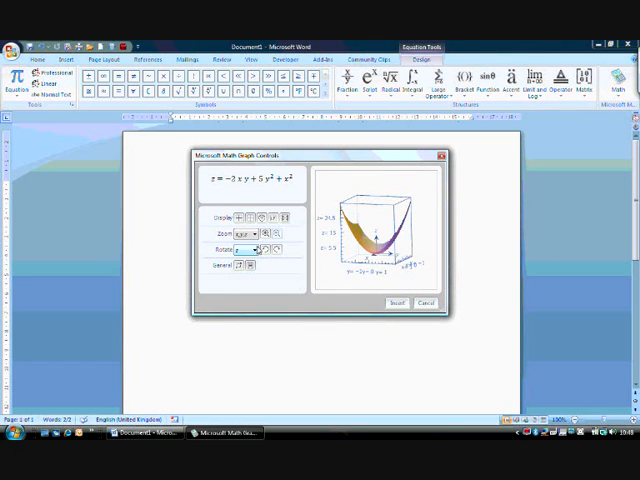
{"action": "left_click", "coordinate": [256, 248]}
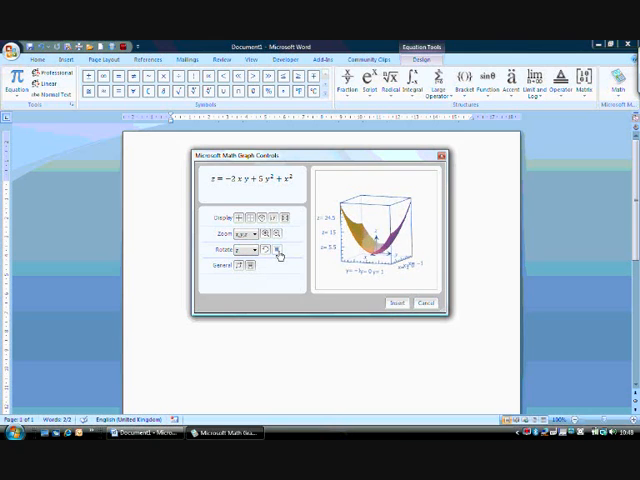
{"action": "left_click", "coordinate": [284, 248]}
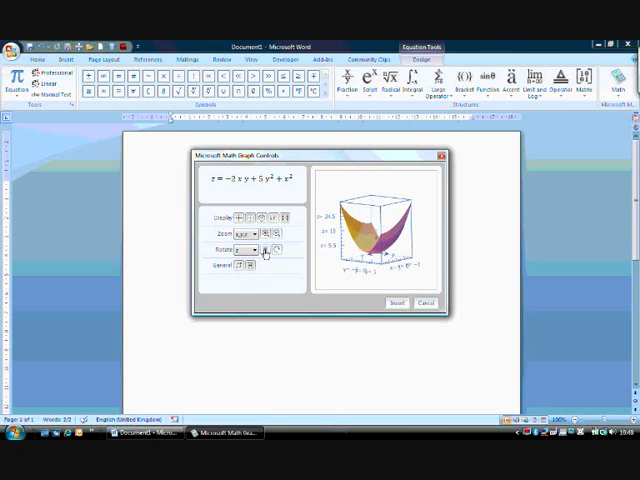
{"action": "left_click", "coordinate": [270, 248]}
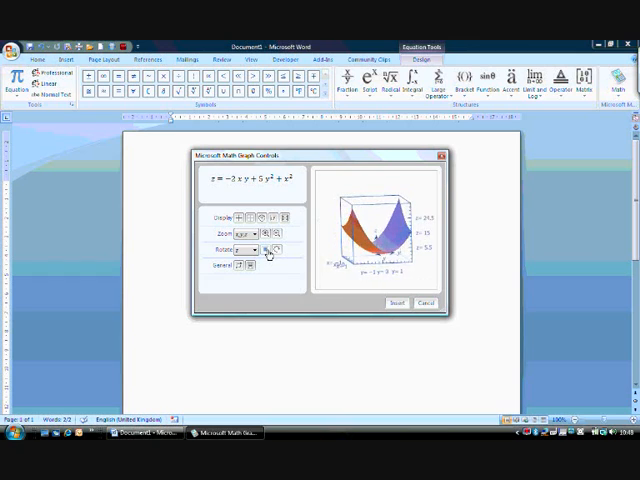
{"action": "left_click", "coordinate": [268, 250]}
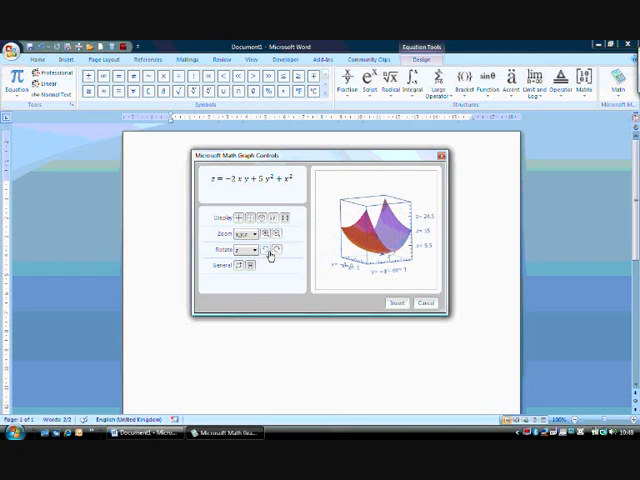
{"action": "mouse_move", "coordinate": [396, 304]}
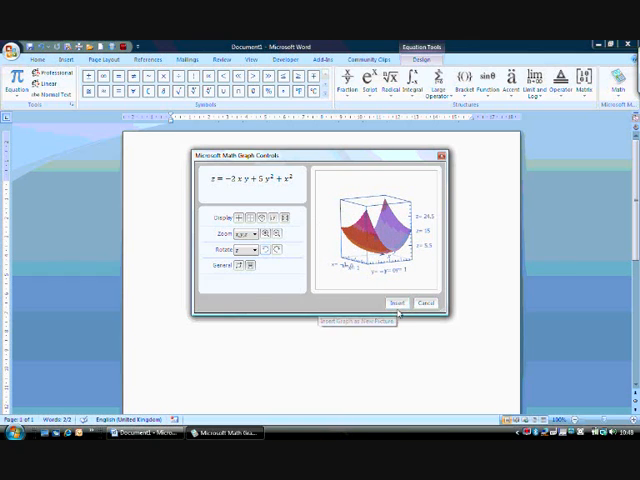
{"action": "left_click", "coordinate": [396, 302]}
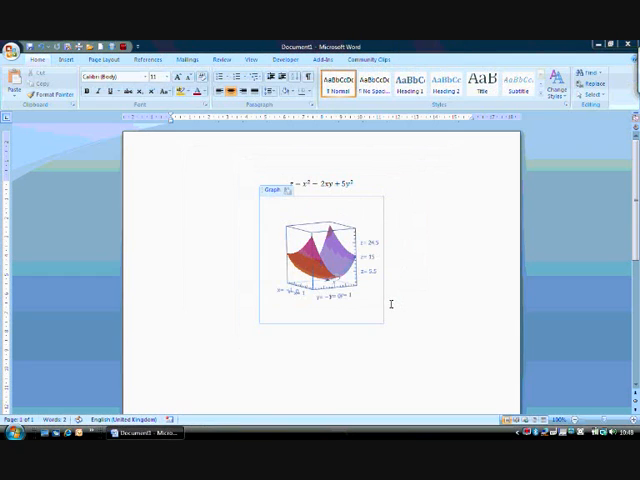
{"action": "left_click", "coordinate": [320, 270]}
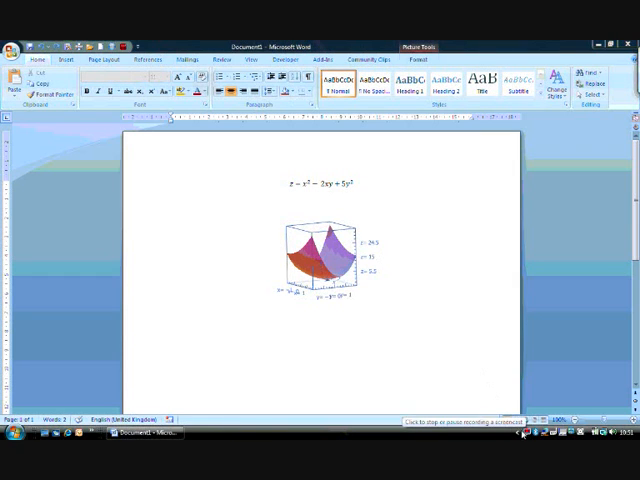